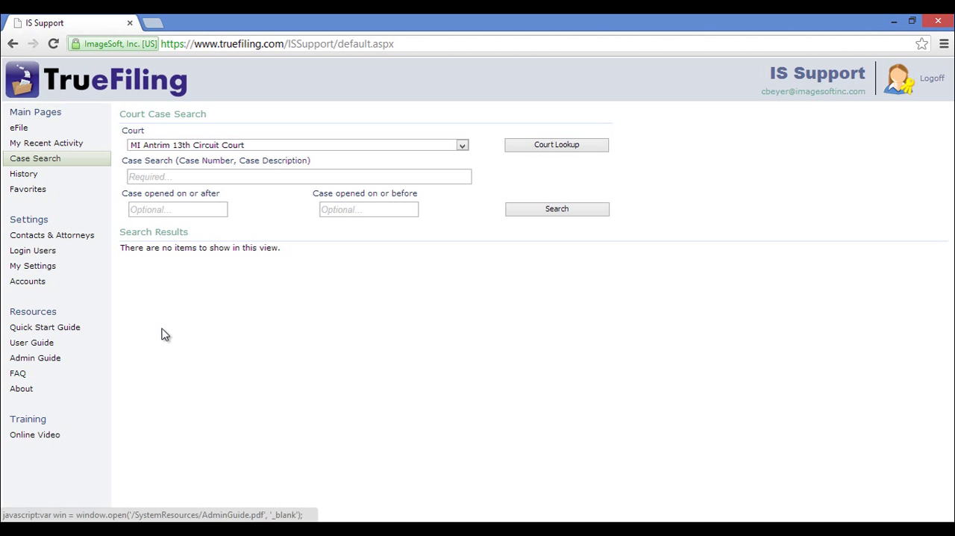
- Visit the eFile page, then open My Recent Activity, which shows no entries
click(18, 127)
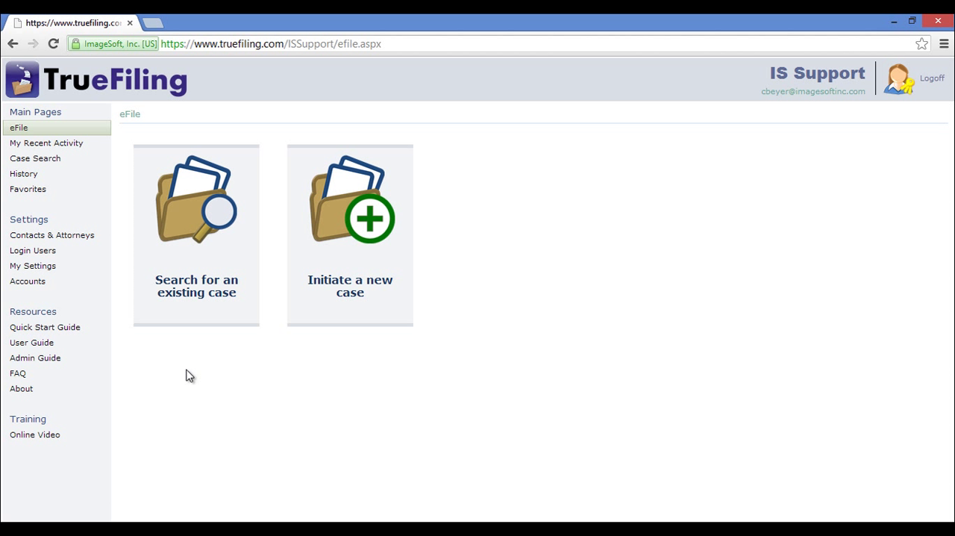
mouse_move(411, 372)
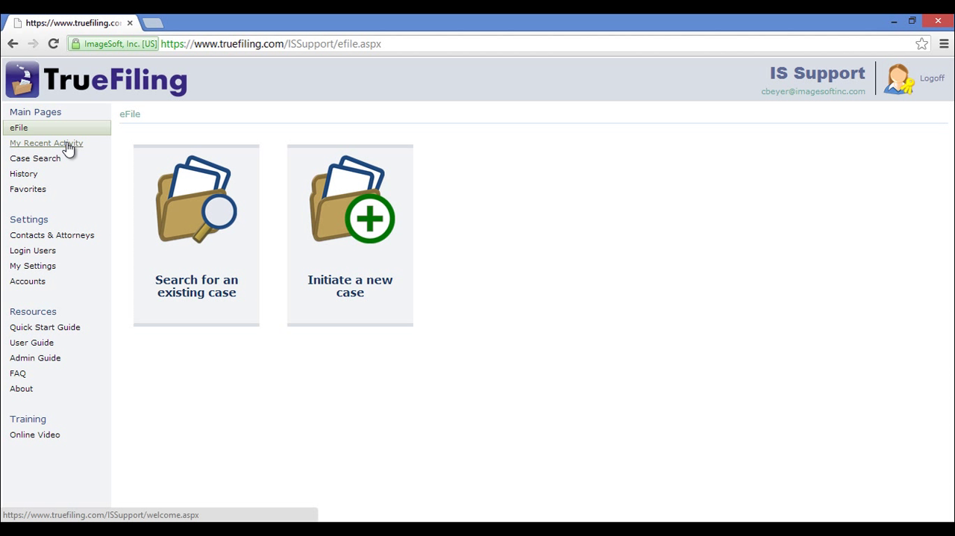
click(46, 142)
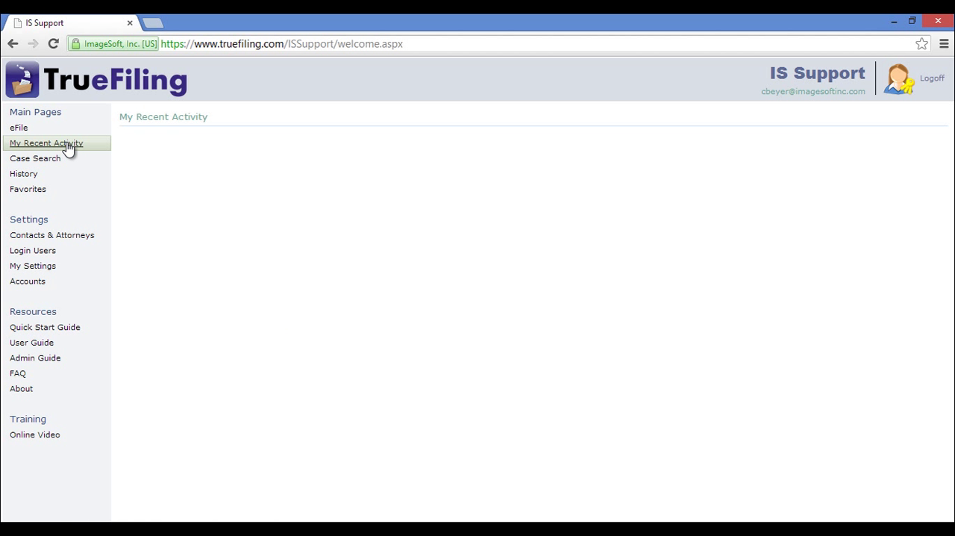
mouse_move(249, 296)
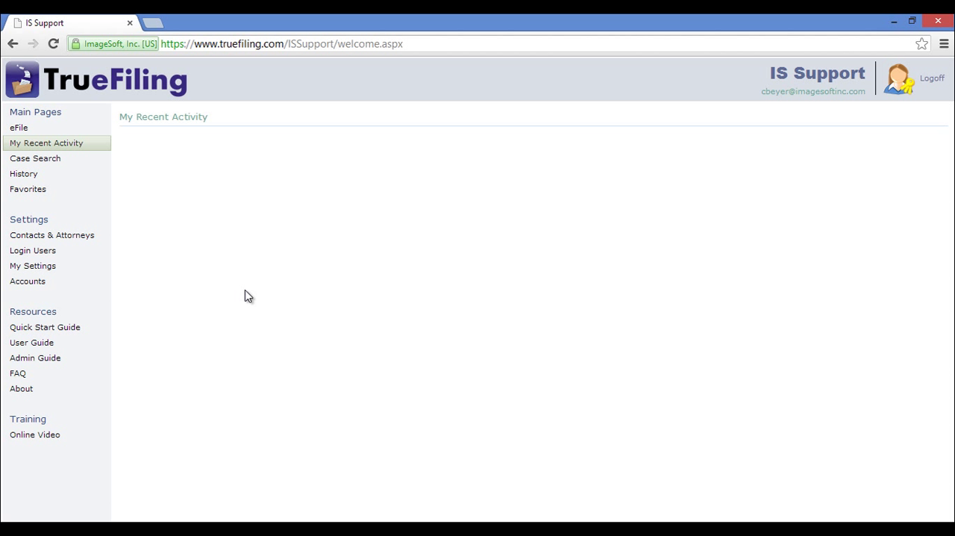
mouse_move(248, 150)
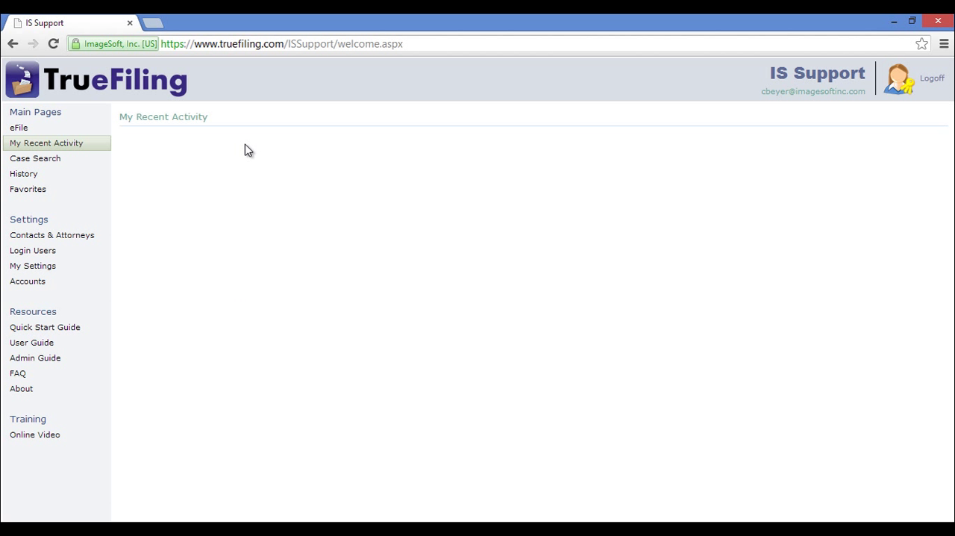
- Run a Case Search for '1' in the 99th Circuit Court
click(35, 159)
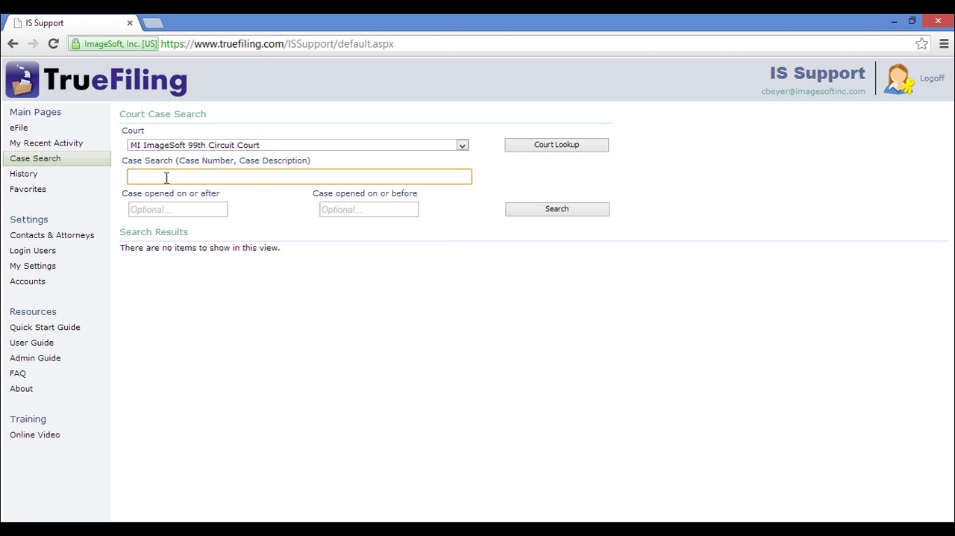
text(1)
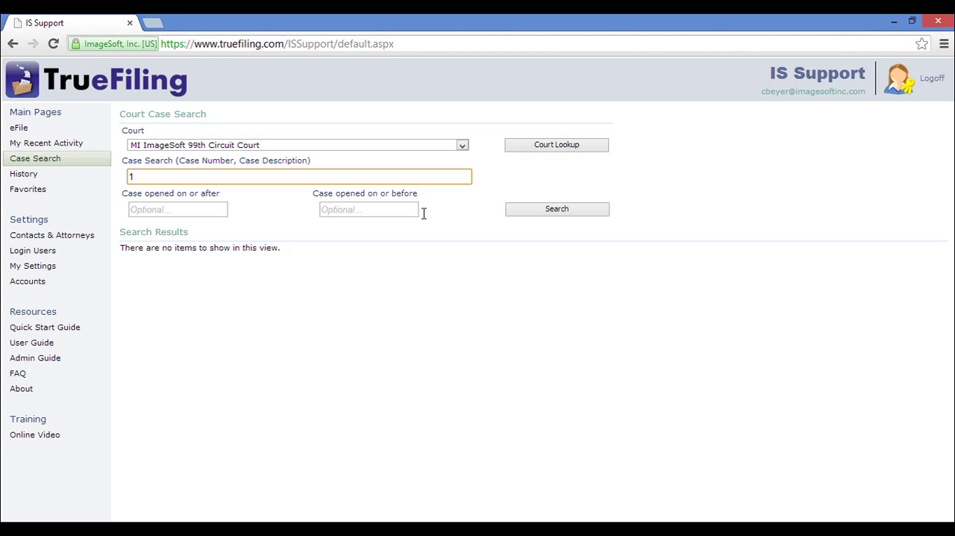
click(555, 208)
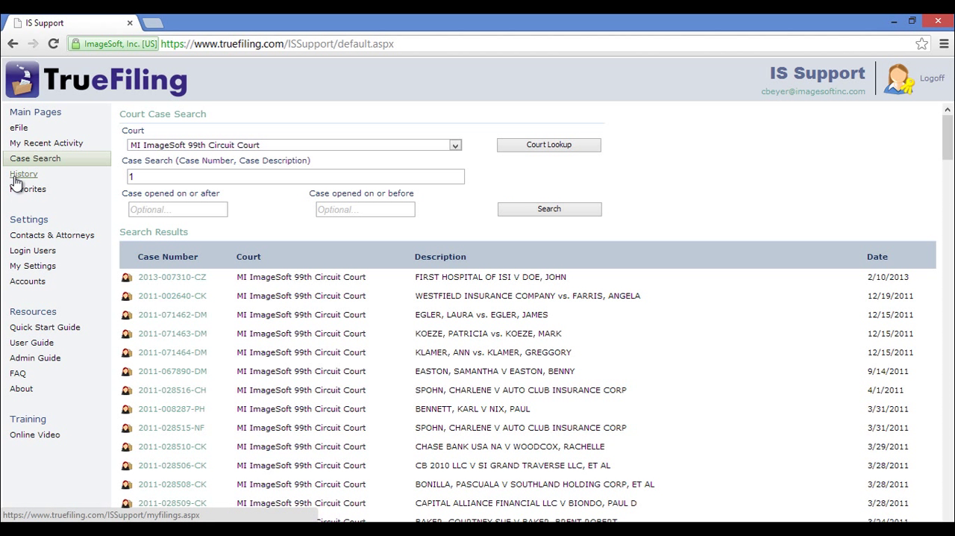
- Browse in-progress and submitted filings in History, then open Favorites showing seven courts
click(23, 173)
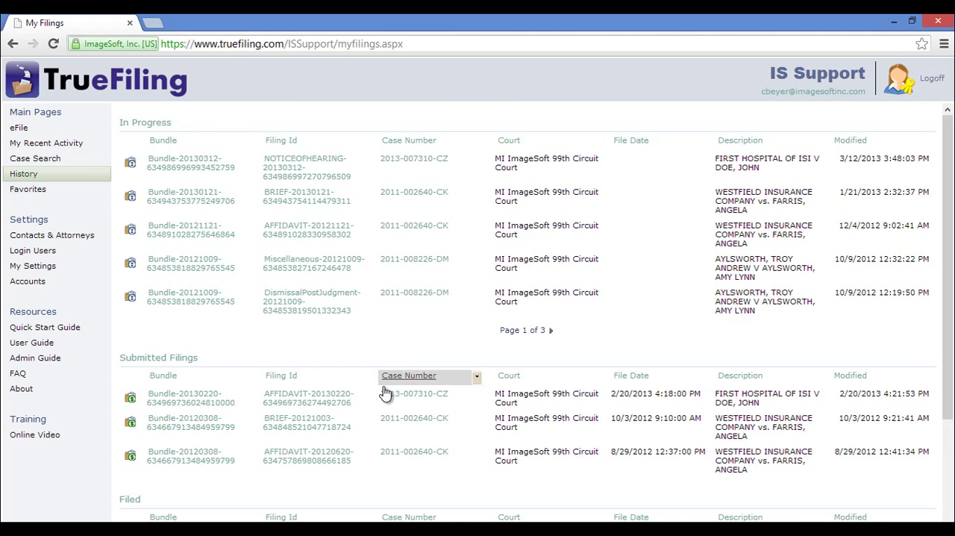
scroll(down, 3)
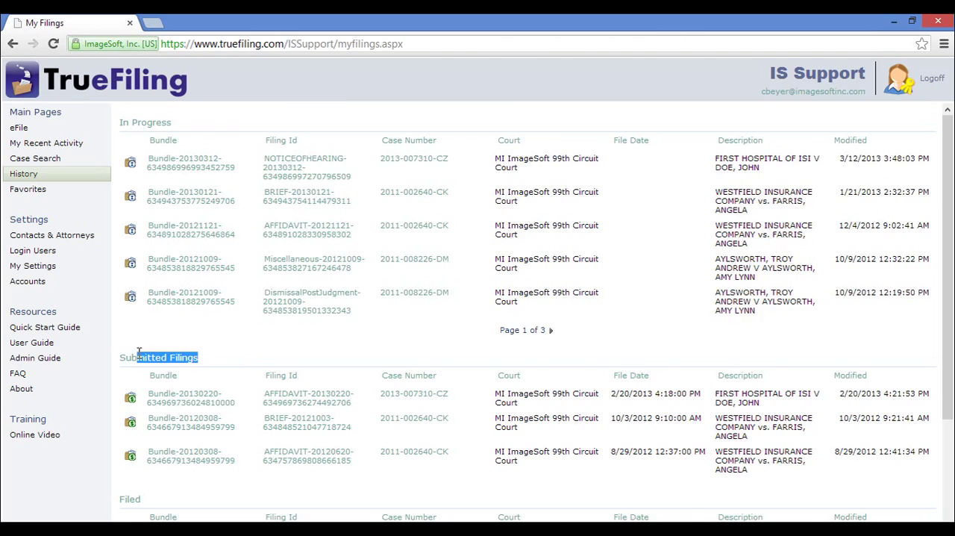
click(28, 189)
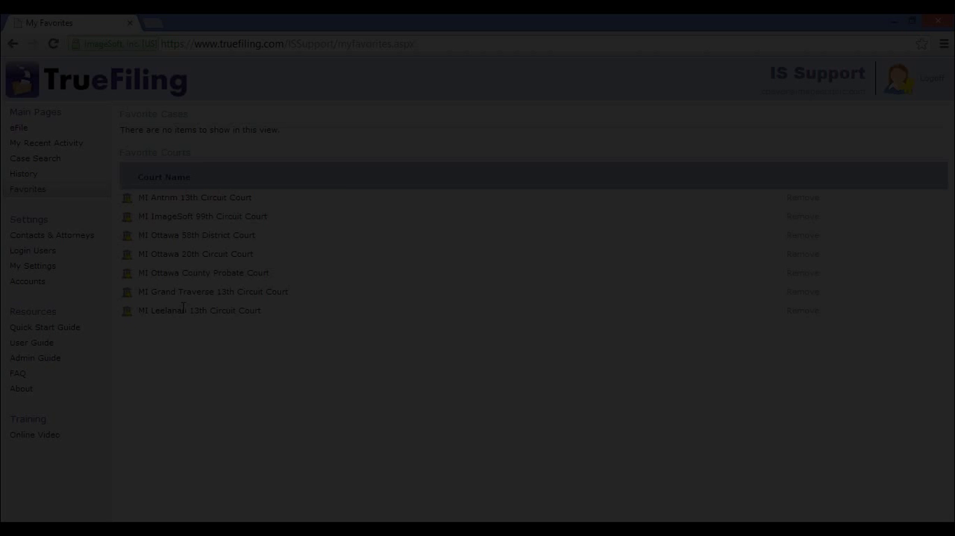
- View the three saved contacts, then open the Login Users list with roles
click(51, 235)
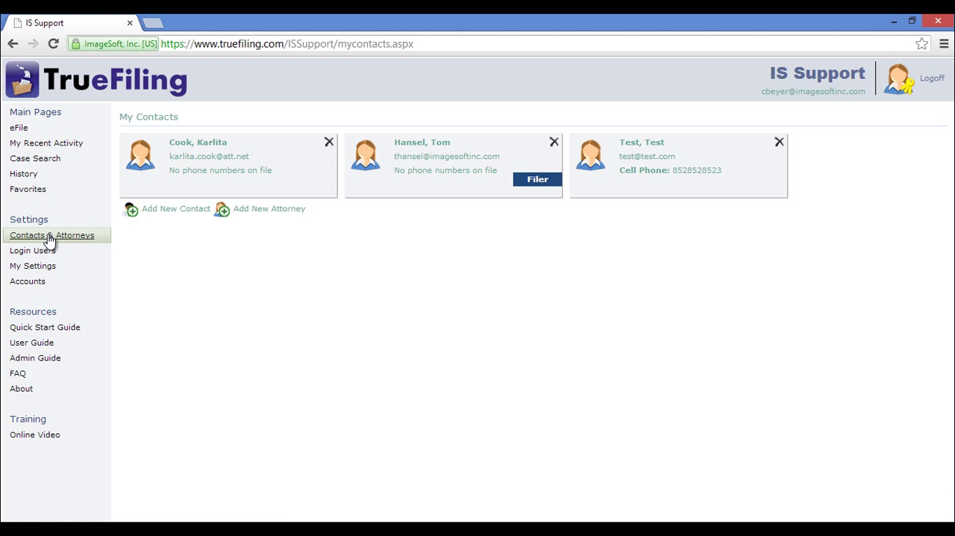
mouse_move(156, 241)
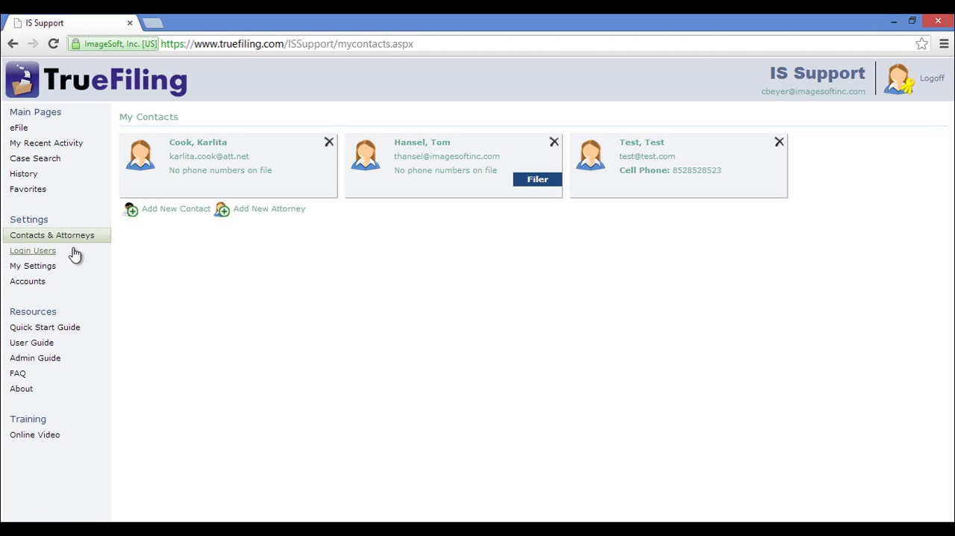
click(32, 250)
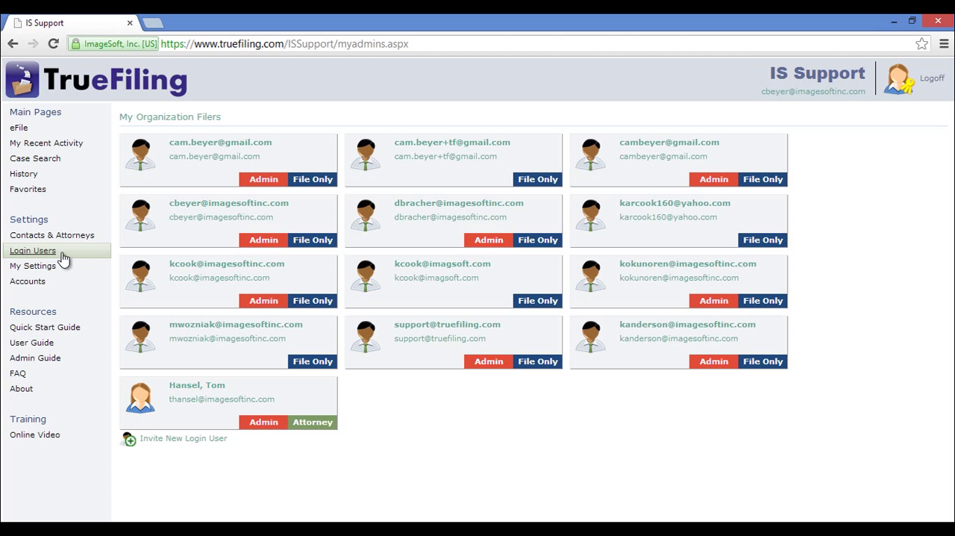
- Review password and notification preferences in My Settings, then open Accounts with three cards
click(32, 265)
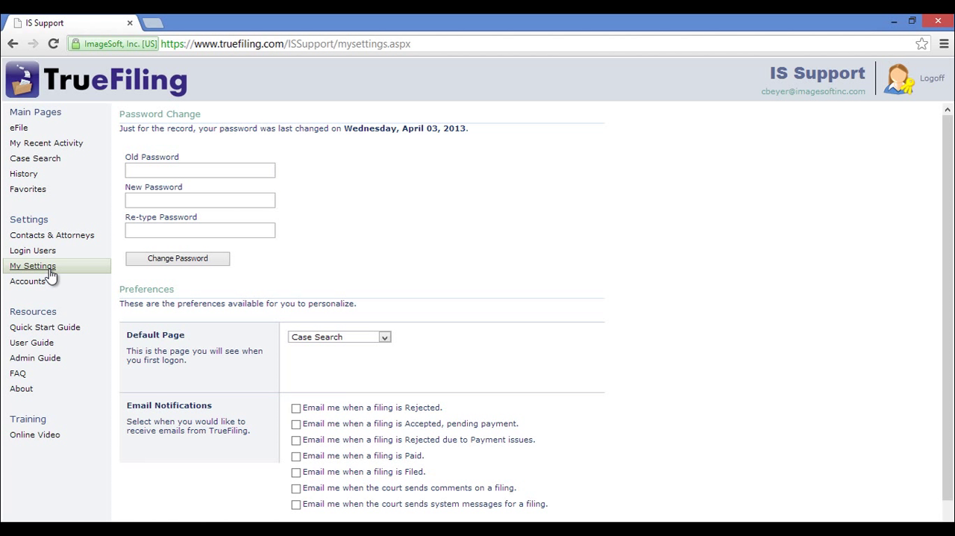
mouse_move(398, 348)
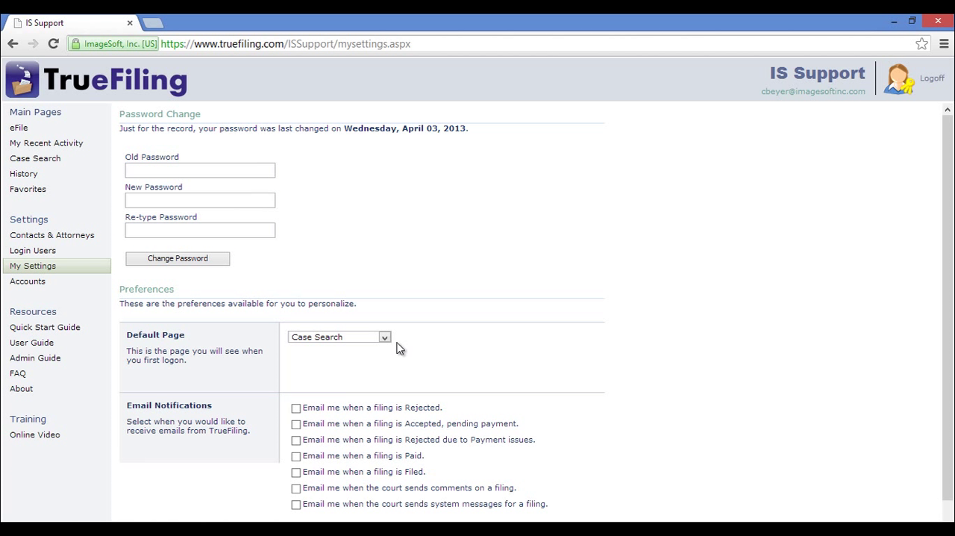
scroll(down, 3)
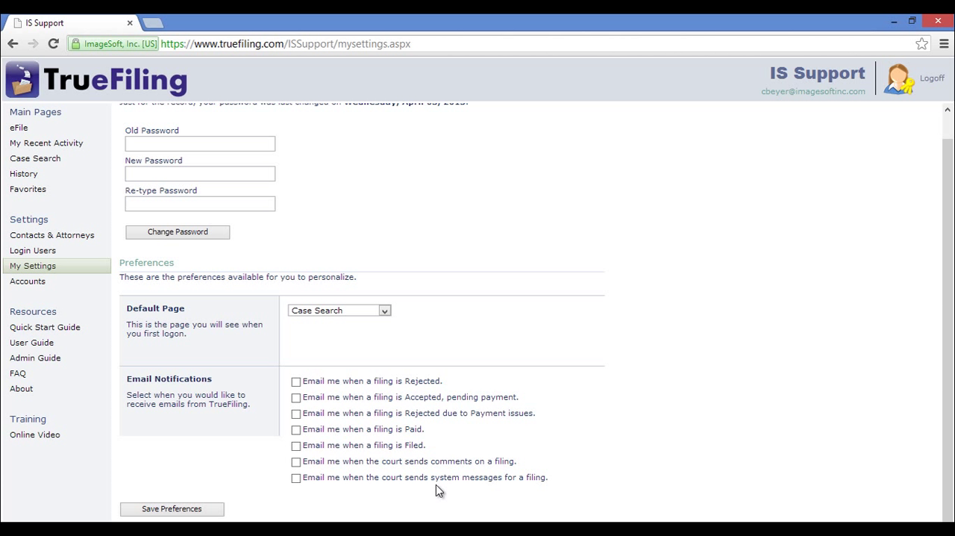
mouse_move(28, 281)
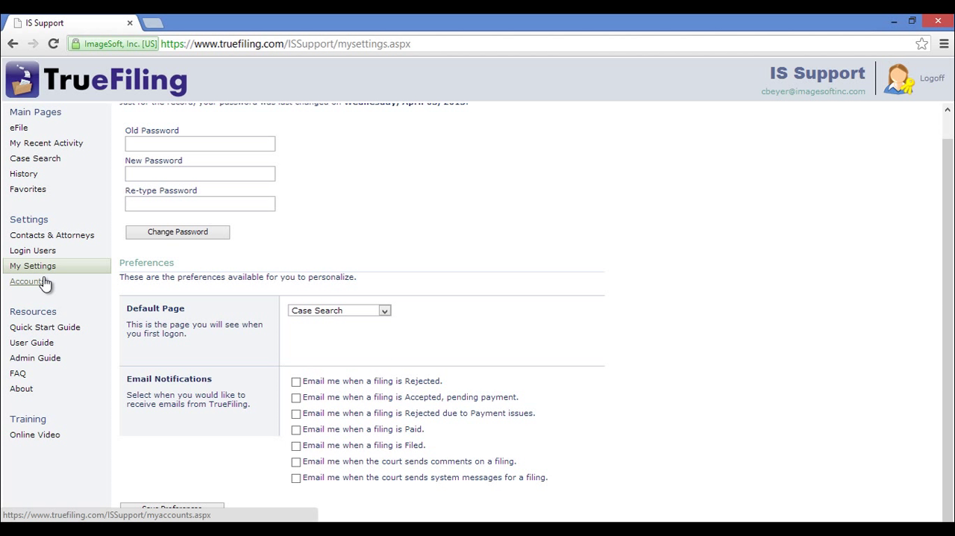
click(28, 280)
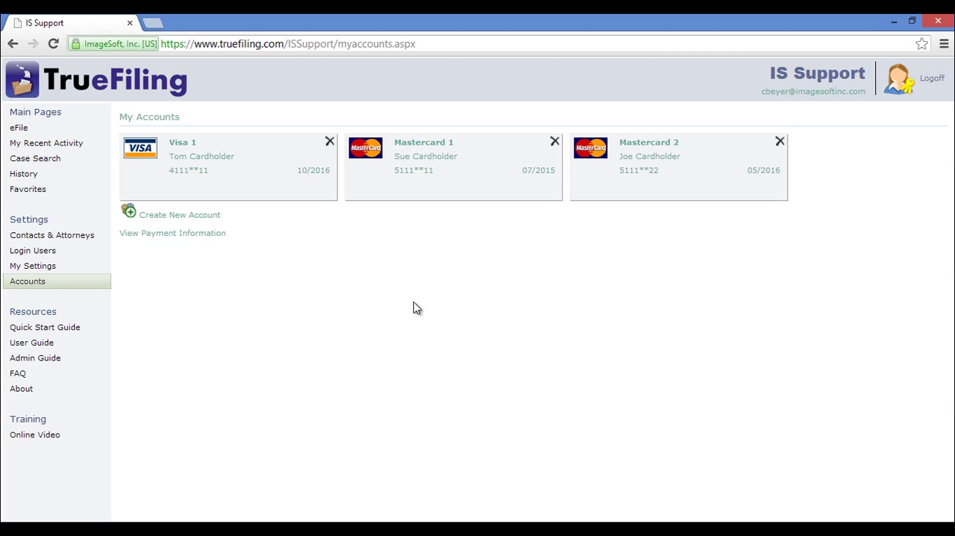
mouse_move(333, 331)
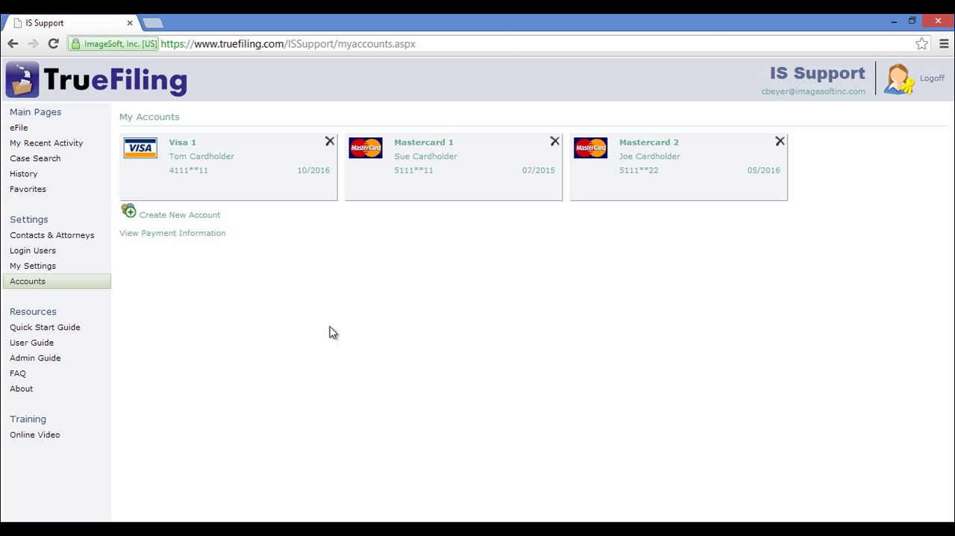
- Open Resources, listing the Admin Guide, User Guide, FAQ and About entries
click(32, 311)
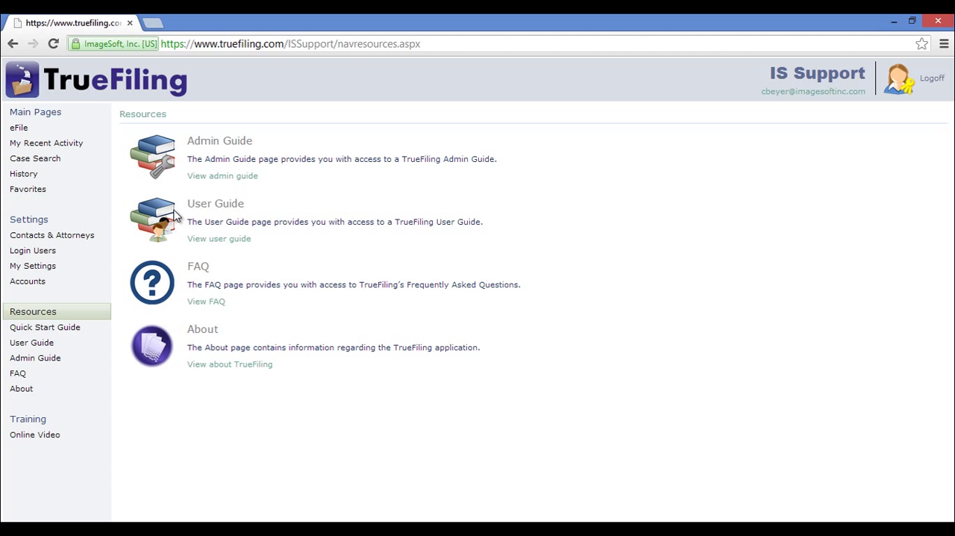
mouse_move(227, 297)
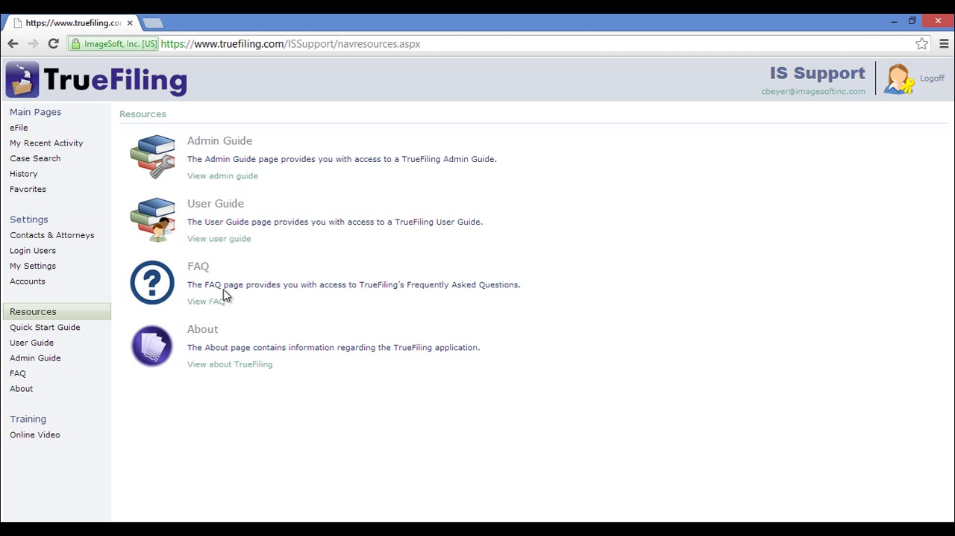
mouse_move(186, 395)
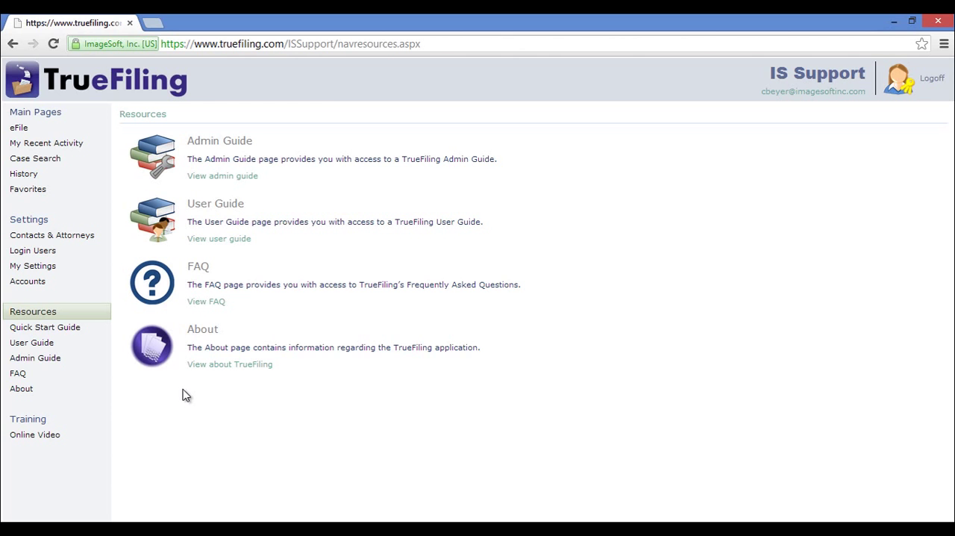